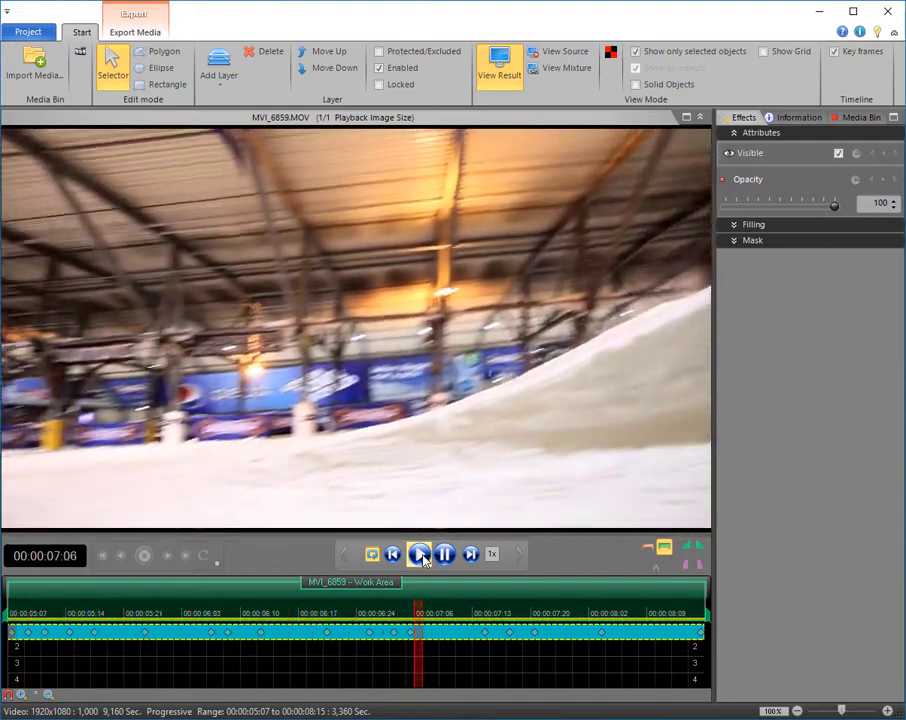
Step: Play the finished result, then reveal the source footage with the tracked mask outline
left_click(420, 554)
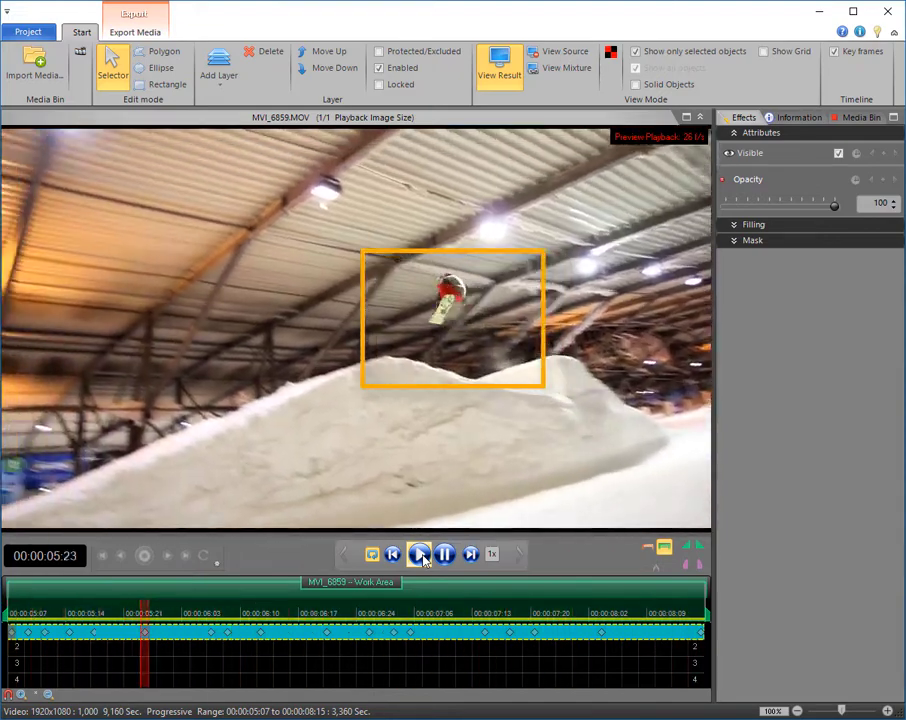
left_click(420, 554)
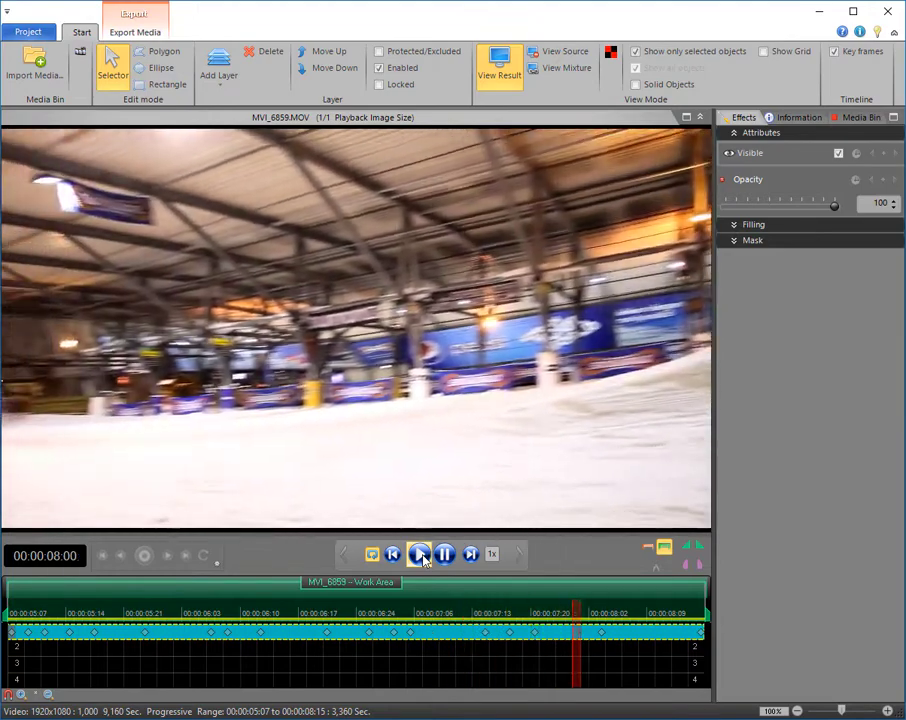
left_click(420, 554)
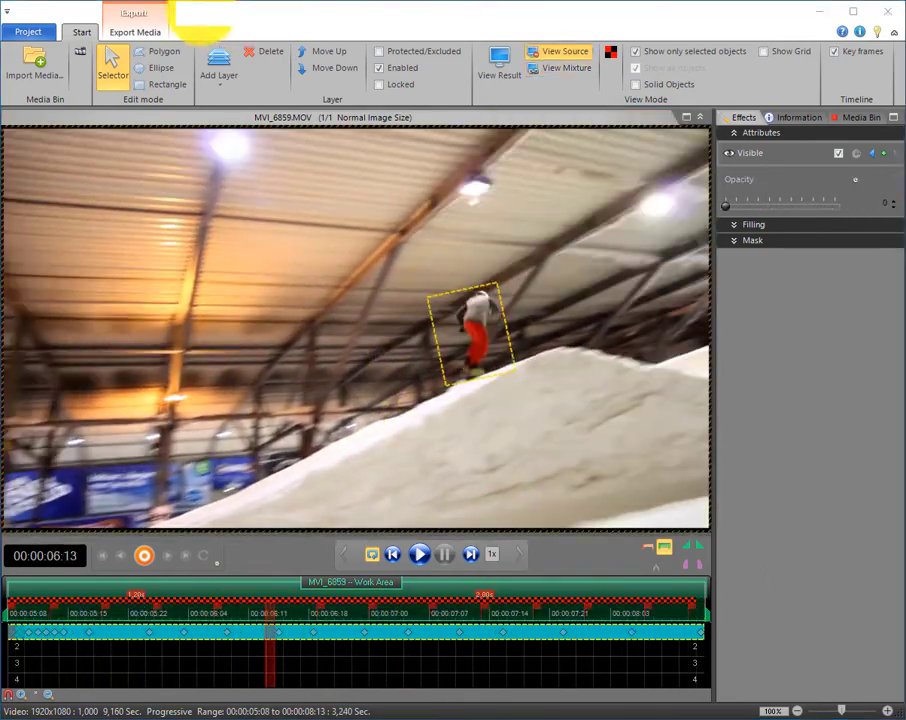
Step: Start a new empty project and import the indoor snowboard video onto the timeline
left_click(28, 32)
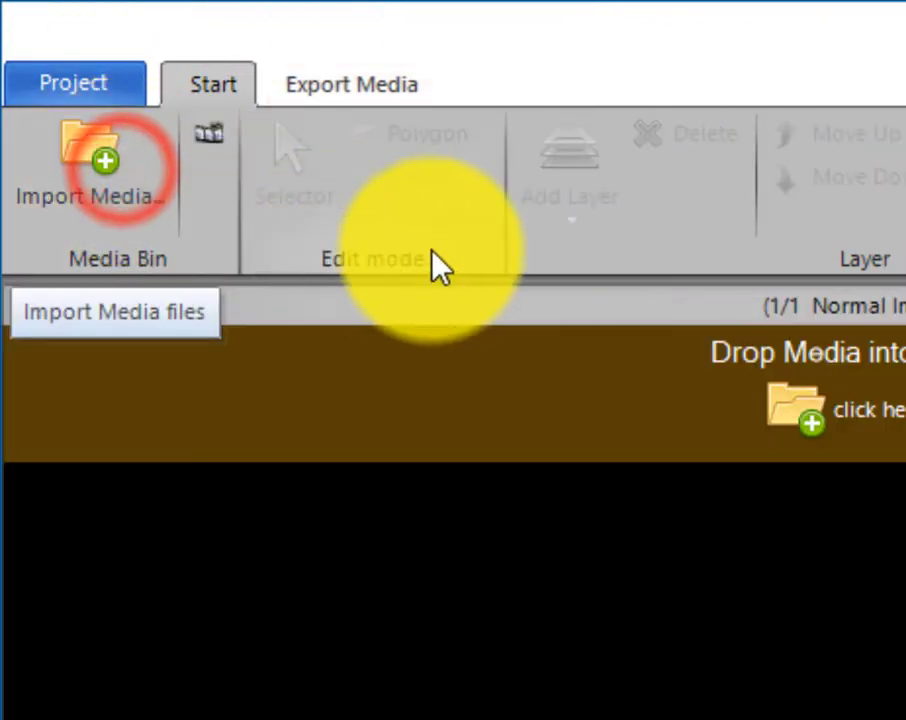
left_click(88, 176)
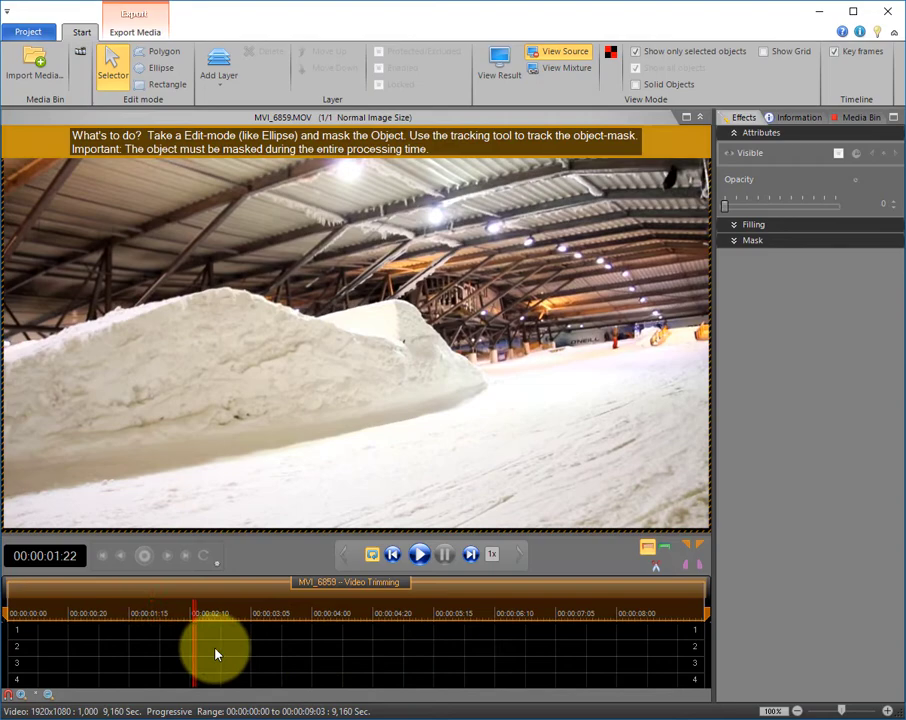
Step: Drag the Video Timing trim markers to keep only the section around the jump
left_click_drag(216, 650, 556, 650)
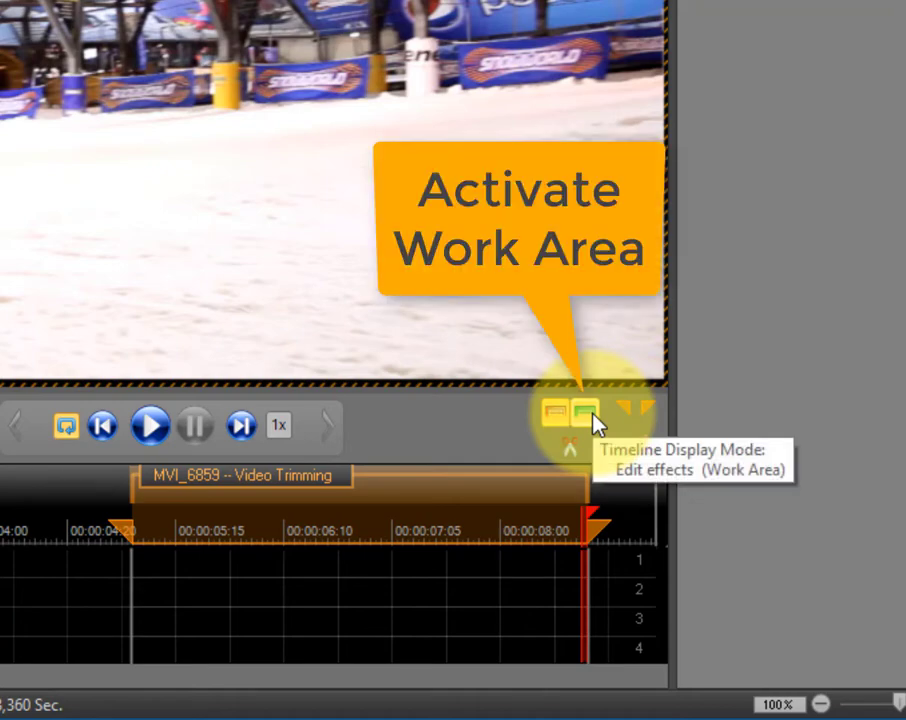
Step: Switch the timeline to Work Area mode and return to the start of the trimmed range
left_click(588, 412)
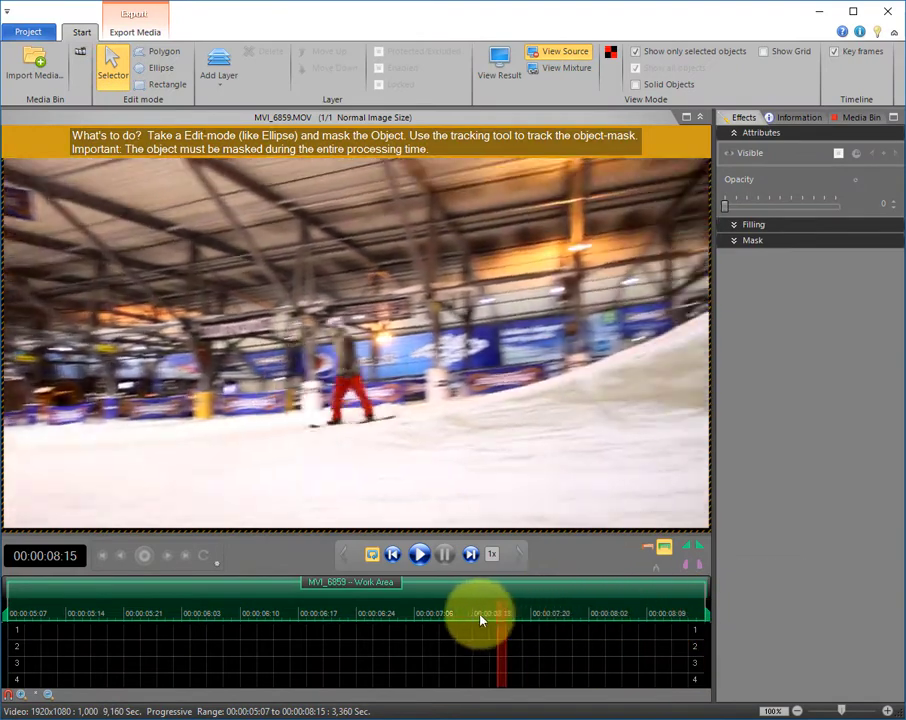
left_click(392, 554)
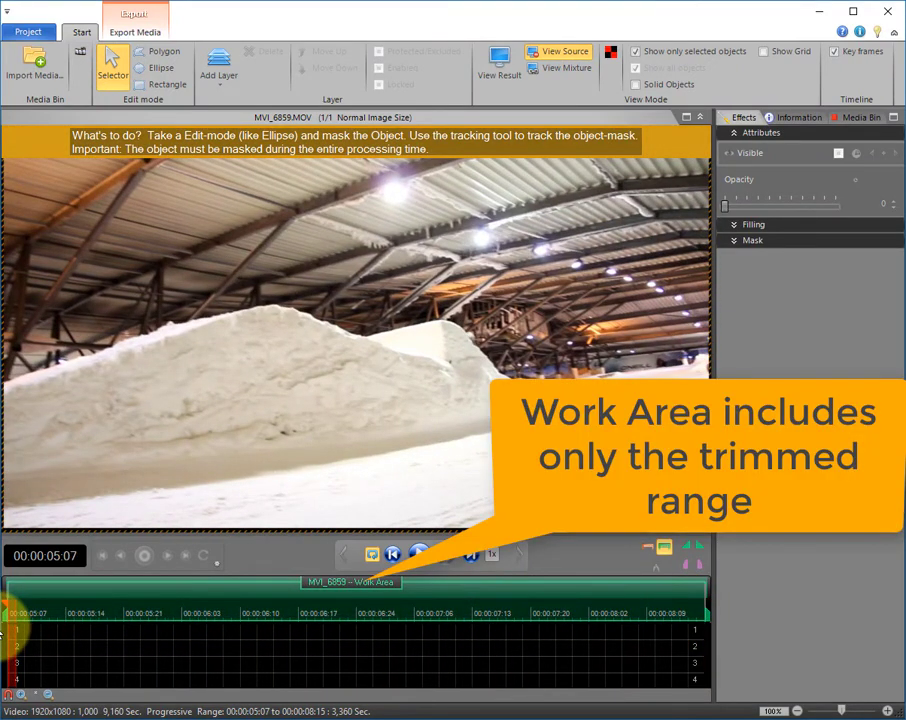
left_click(418, 554)
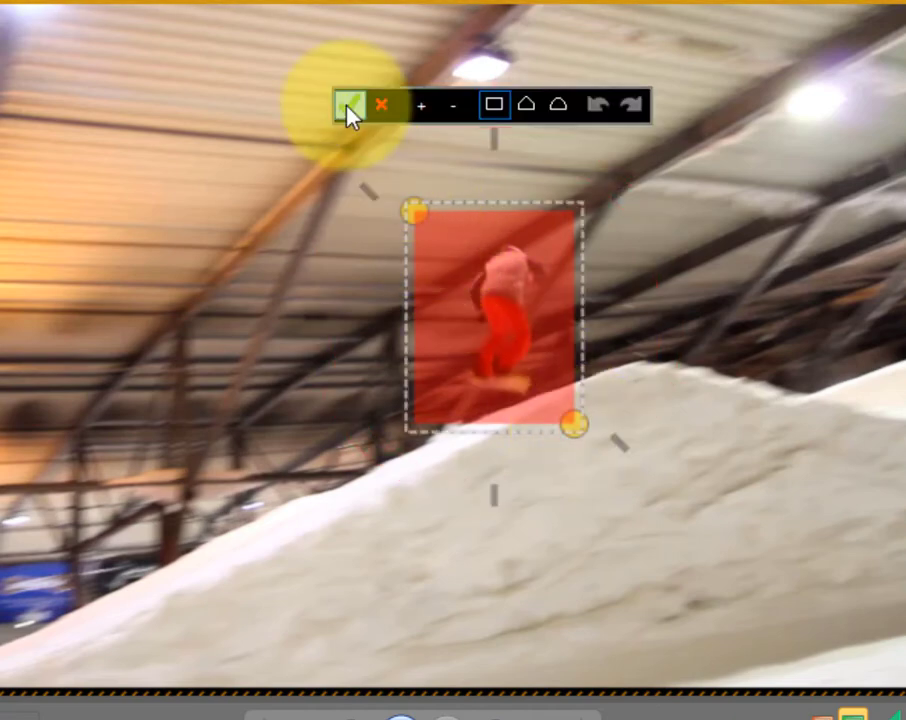
mouse_move(352, 104)
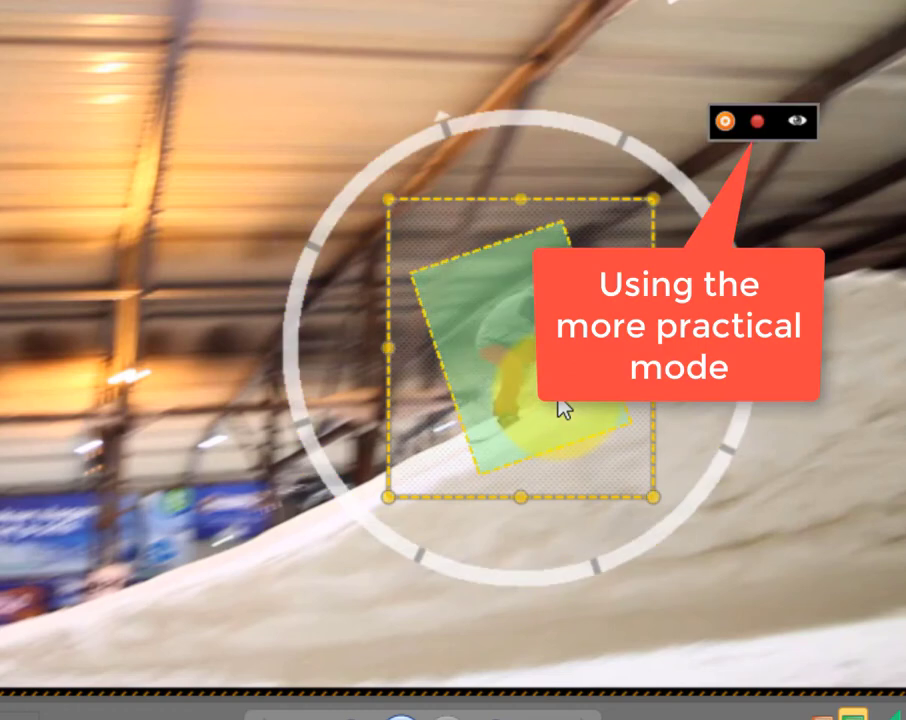
Step: Enable Teach-In tracking and advance frame by frame so the mask follows the rider
left_click(758, 124)
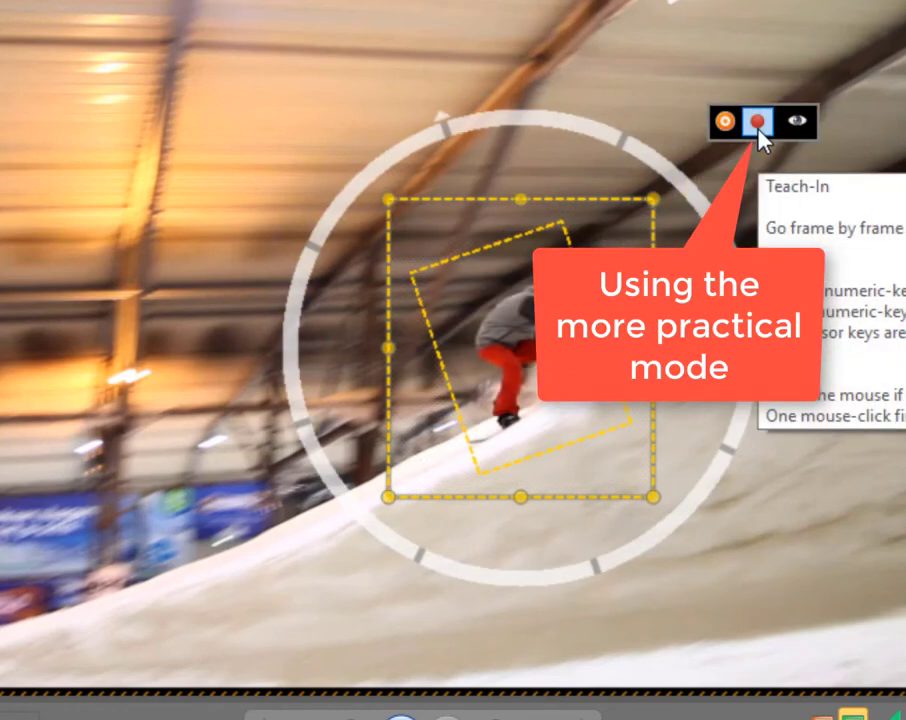
left_click(764, 122)
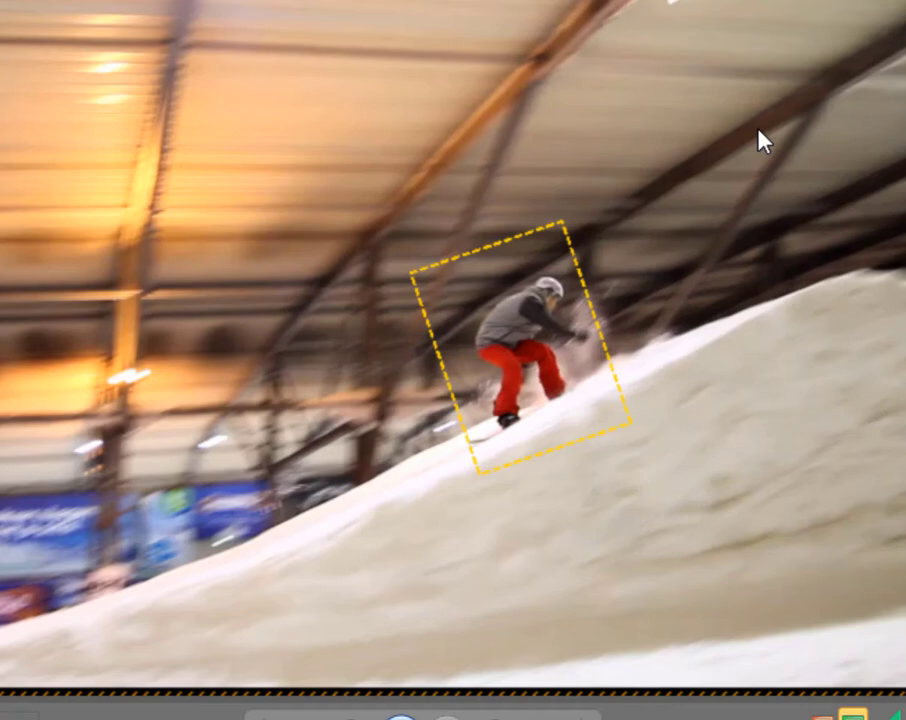
key("n")
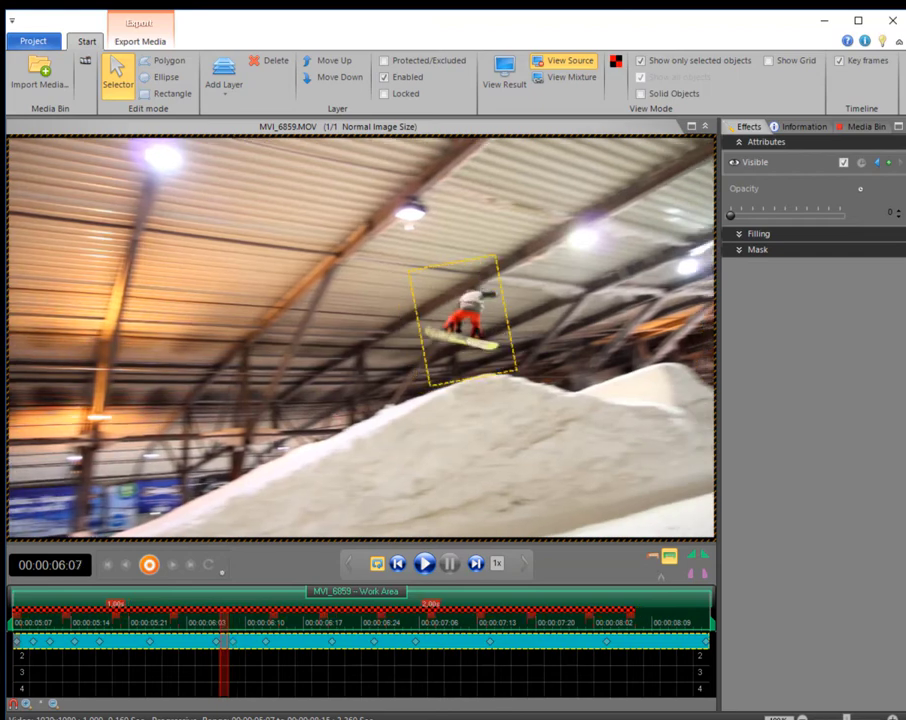
Step: Step to later frames of the jump and verify the mask still fits the snowboarder
left_click(424, 564)
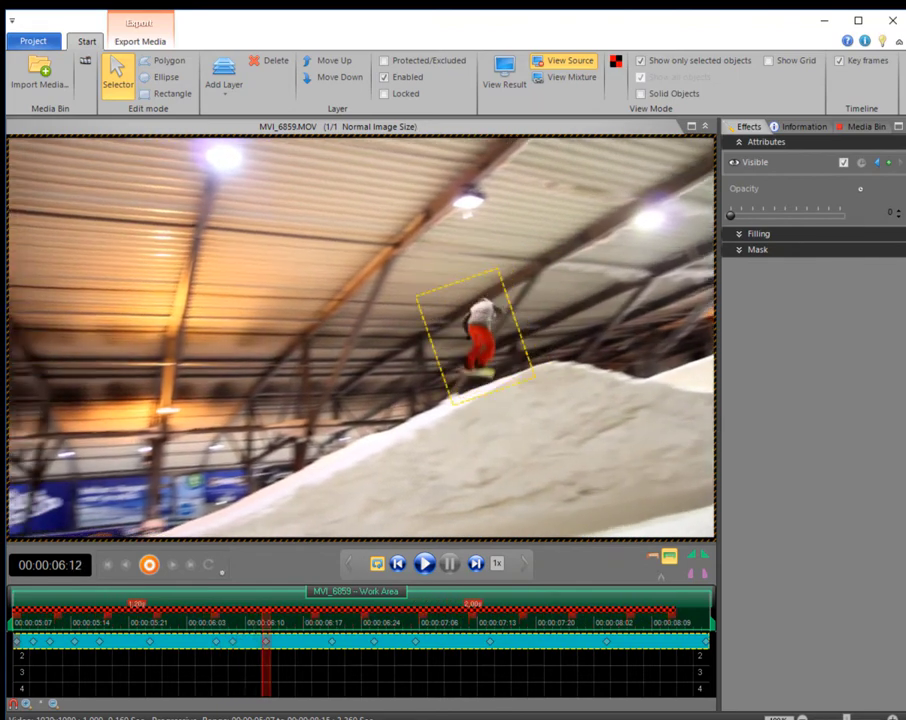
left_click(424, 564)
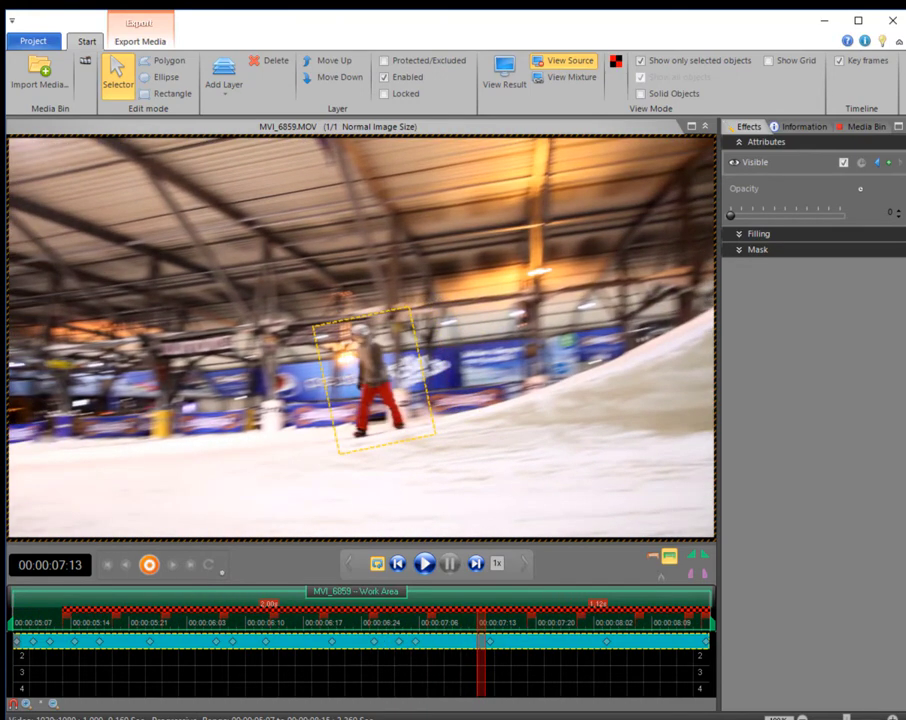
left_click(424, 564)
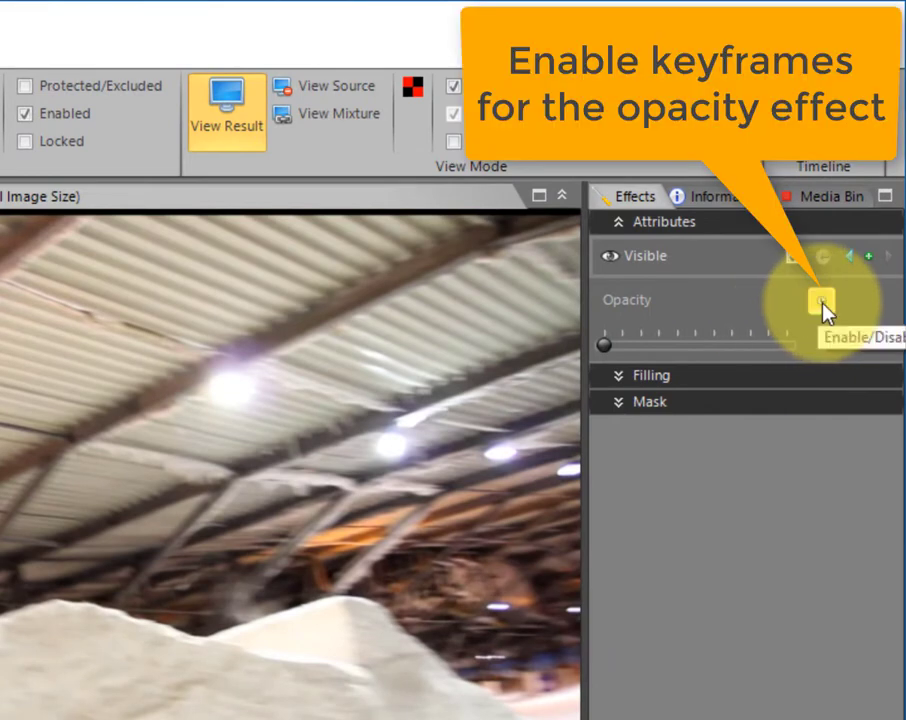
Step: Keyframe opacity at 100 on the start frame and 0 on a later frame
left_click(818, 302)
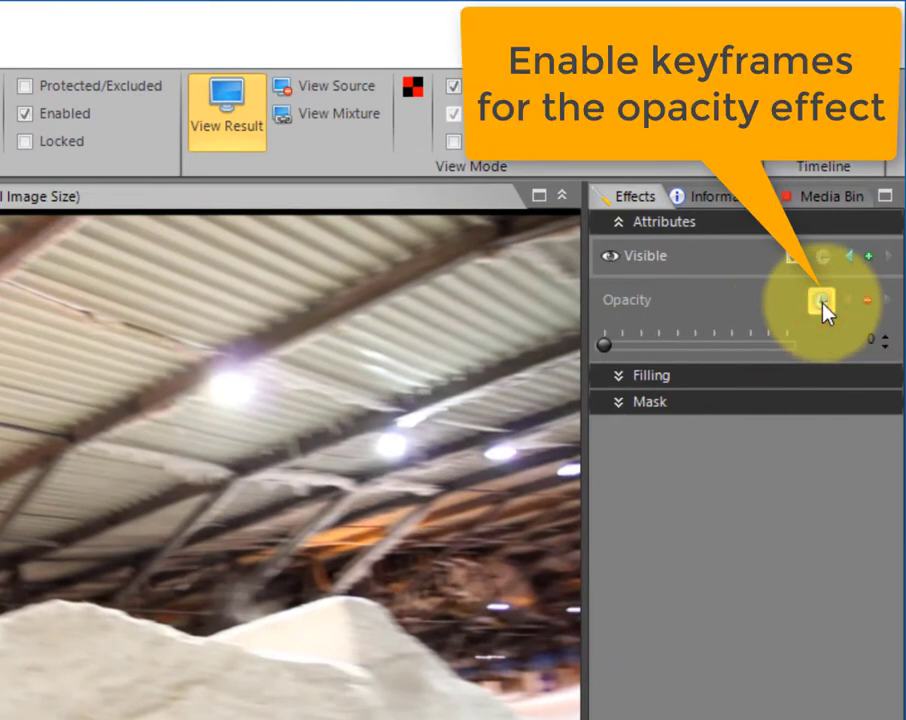
left_click(820, 300)
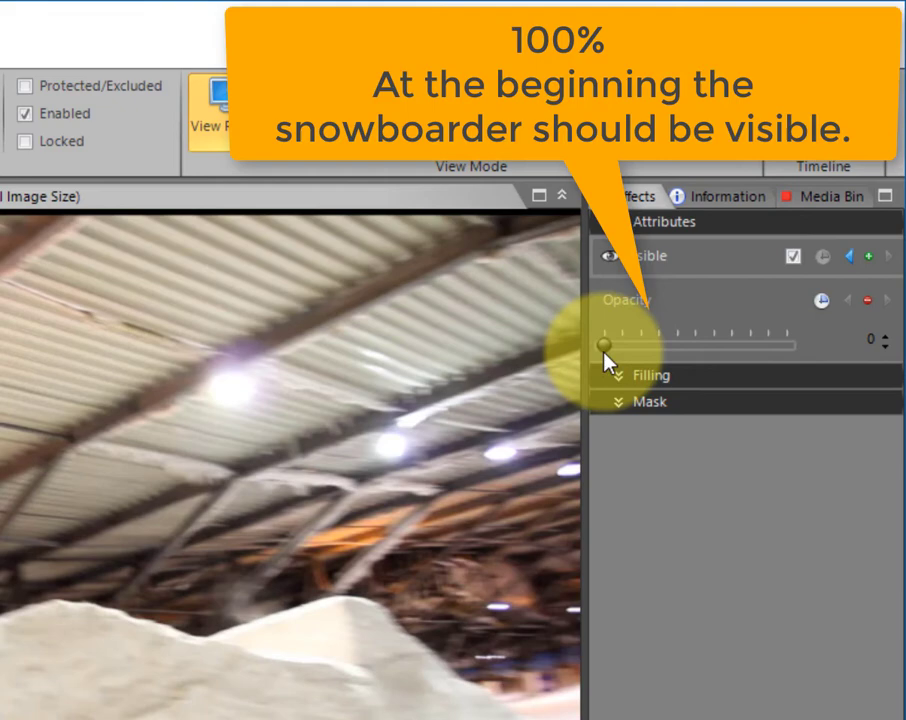
left_click_drag(606, 344, 788, 344)
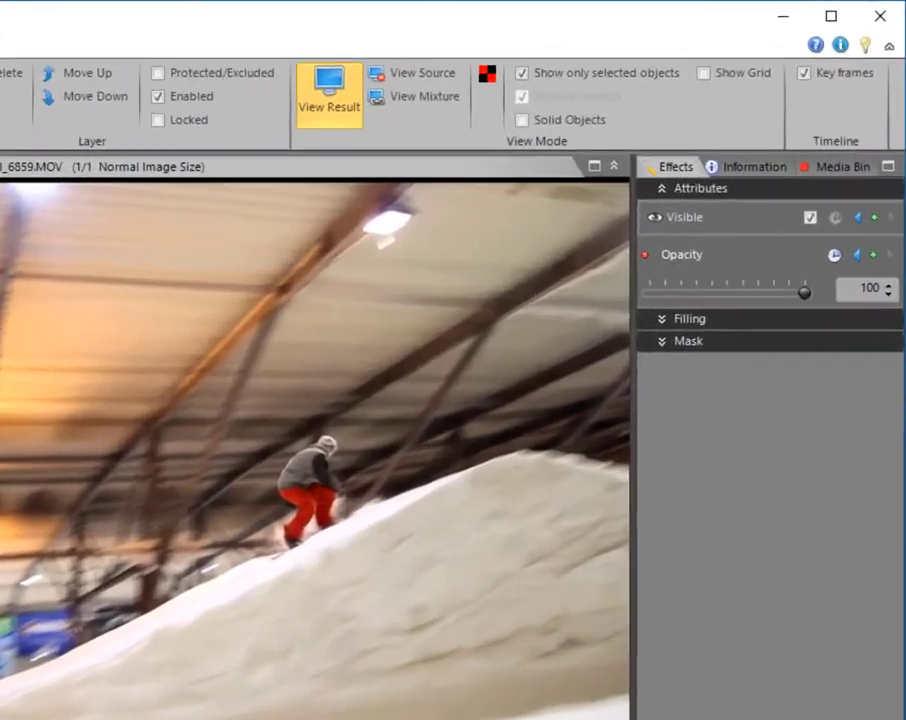
mouse_move(872, 300)
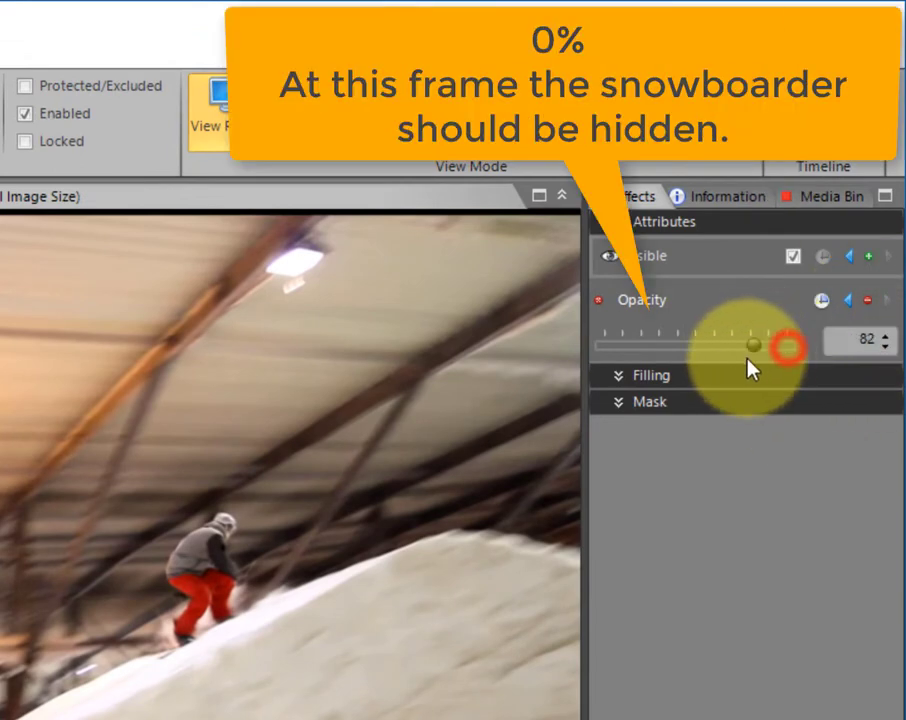
left_click_drag(756, 344, 644, 300)
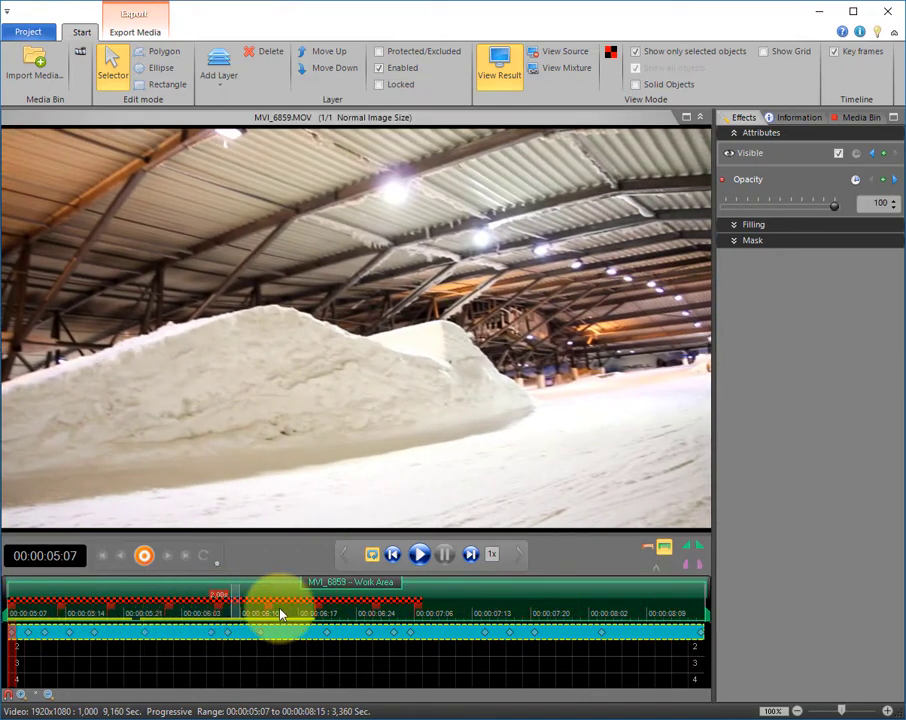
Step: Return to the range start and play back the jump with the rider fading out
left_click(418, 554)
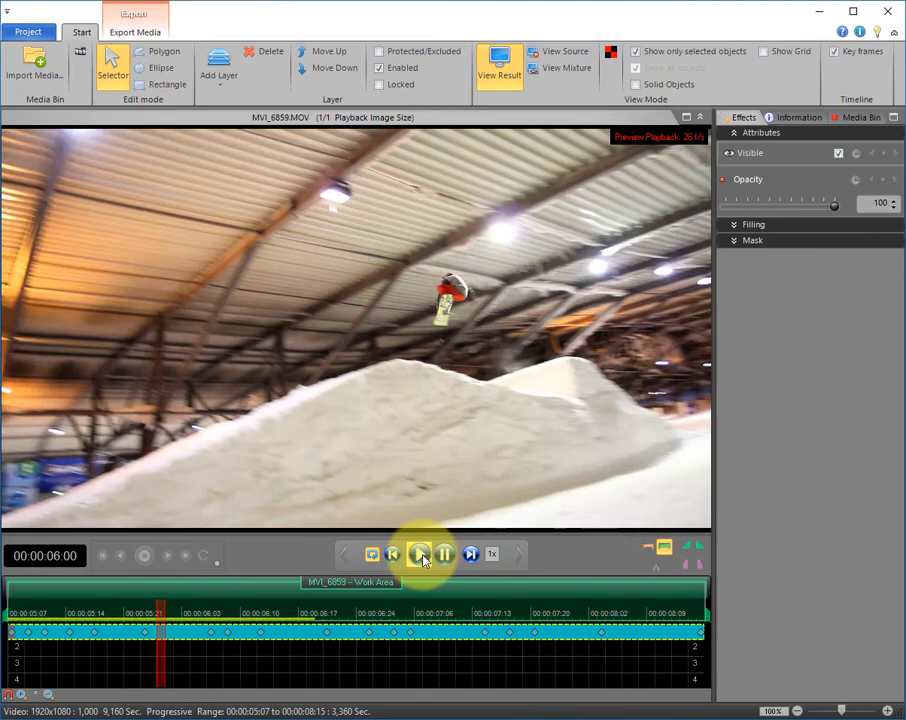
left_click(420, 556)
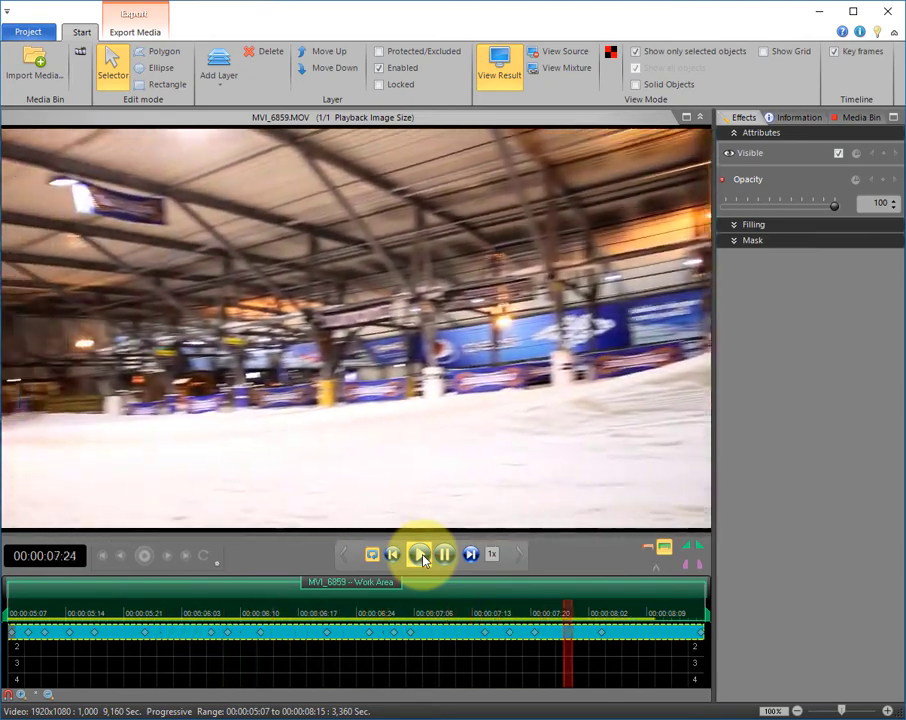
left_click(418, 554)
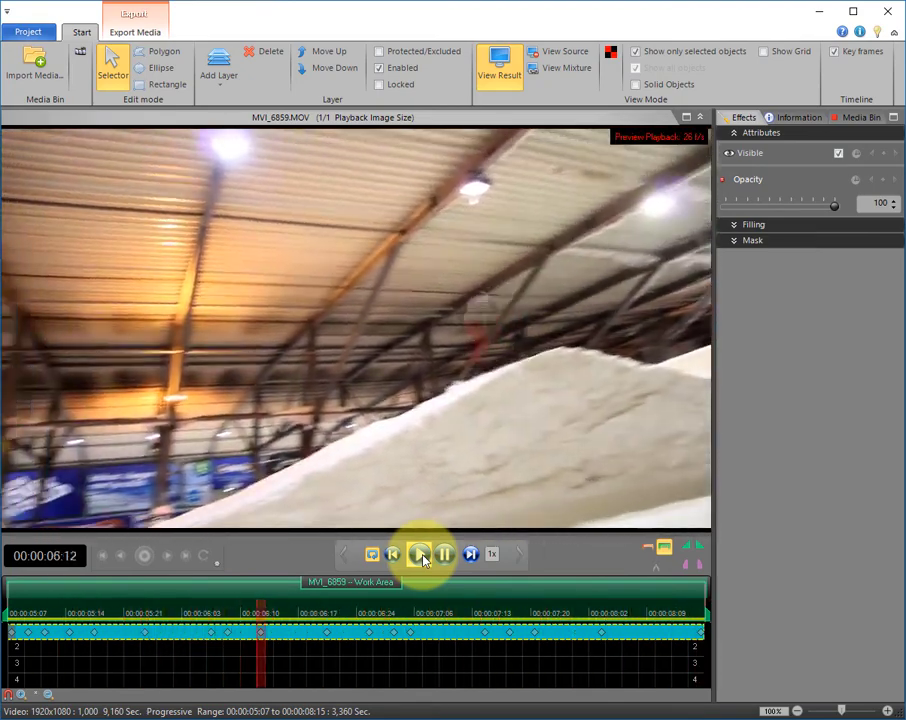